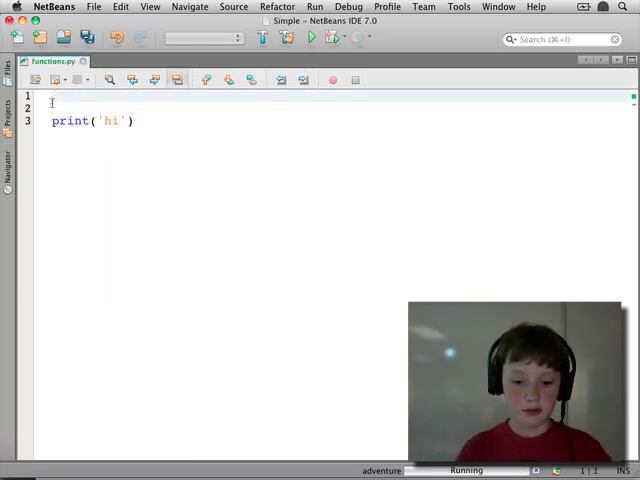
# Define sayHi() with an indented print('Hello, there!')
pyautogui.write('function sa')
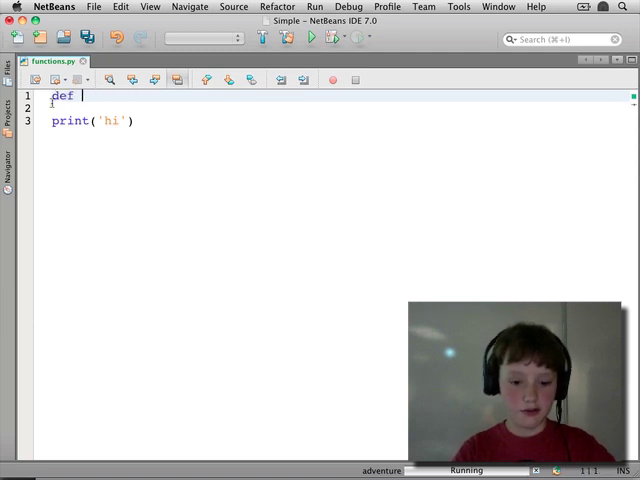
pyautogui.write('sayHi')
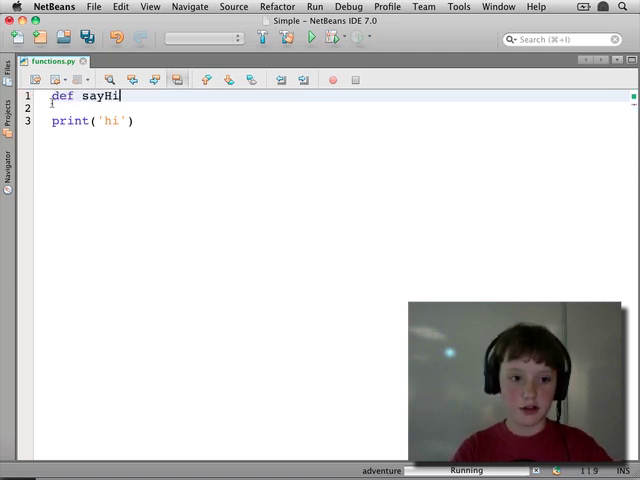
pyautogui.write('():')
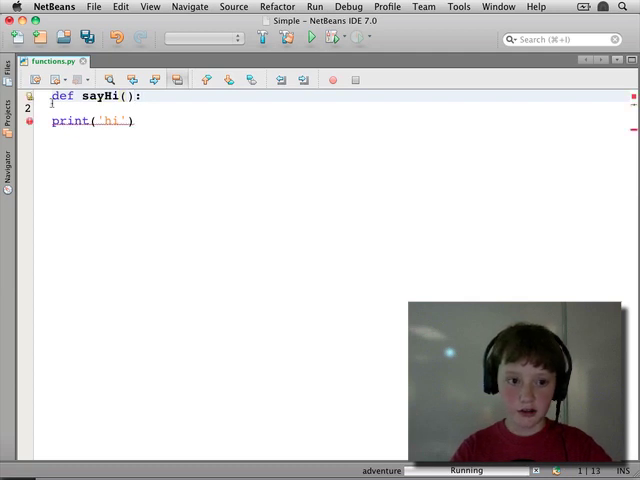
pyautogui.write("print('")
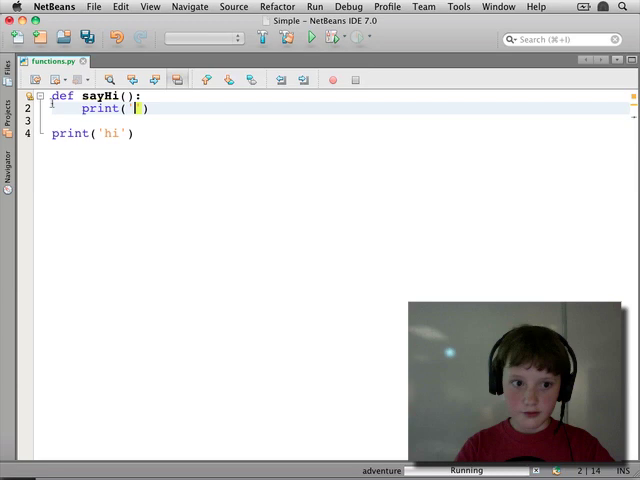
pyautogui.write('Hello, there!')
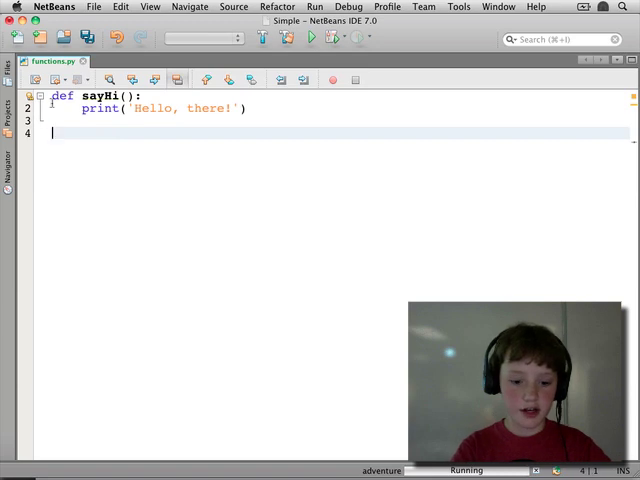
# Call sayHi() on a line below the definition
pyautogui.write('sayHi')
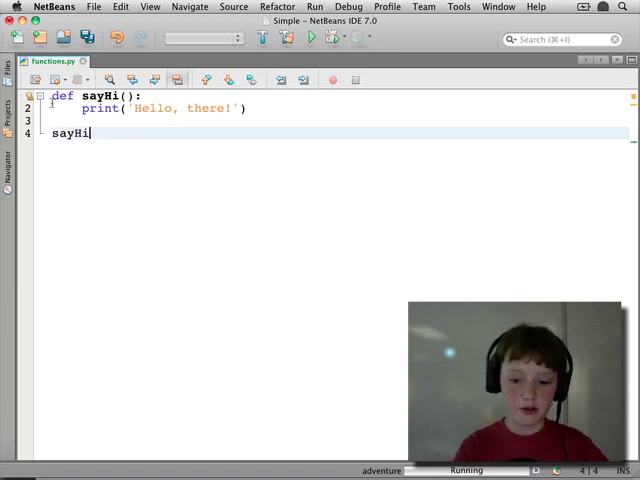
pyautogui.write('()')
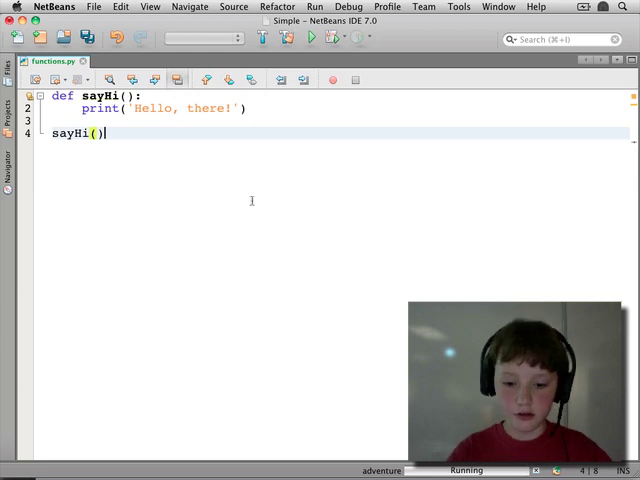
# Run the project, see 'Hello, there!' in Output, and return to the editor
pyautogui.click(310, 38)
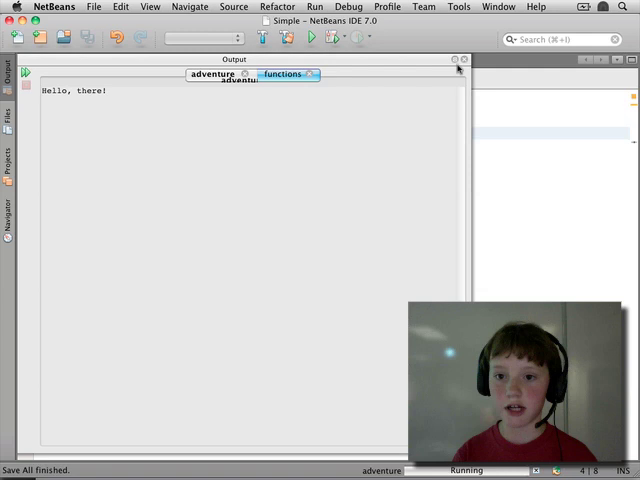
pyautogui.click(284, 72)
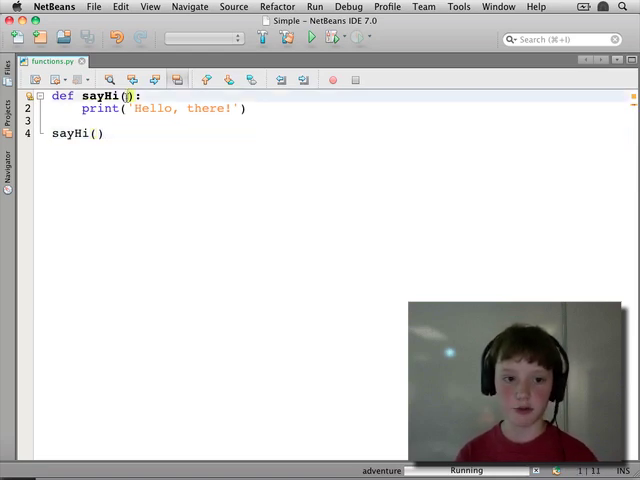
# Give sayHi a name parameter printing 'Hello, ' + name + '!' and call it with "Superman"
pyautogui.write('name')
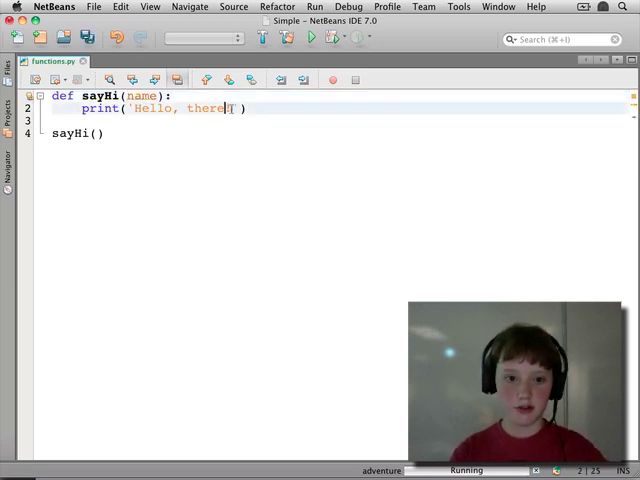
pyautogui.press('Backspace')
pyautogui.write("' + ")
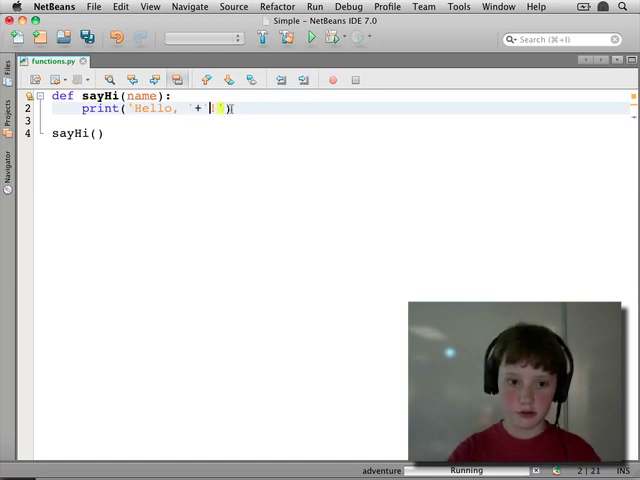
pyautogui.write('n')
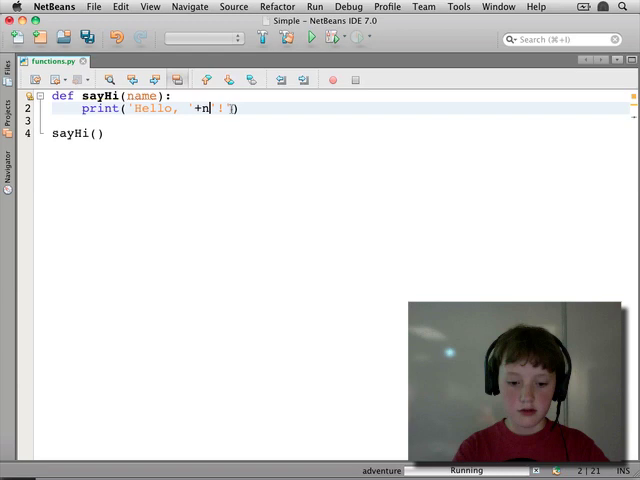
pyautogui.write('ame+')
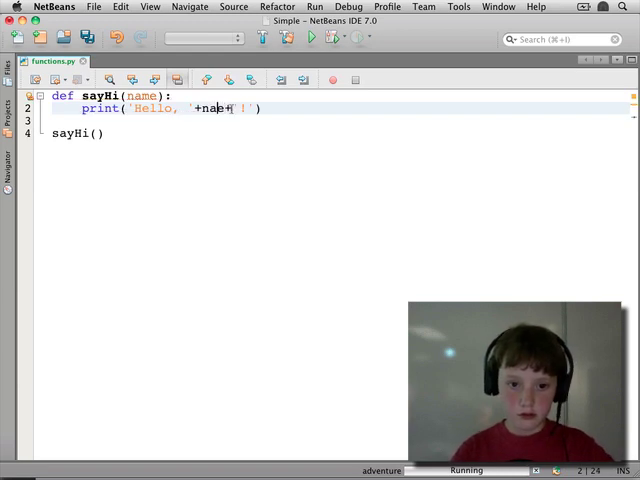
pyautogui.write('e')
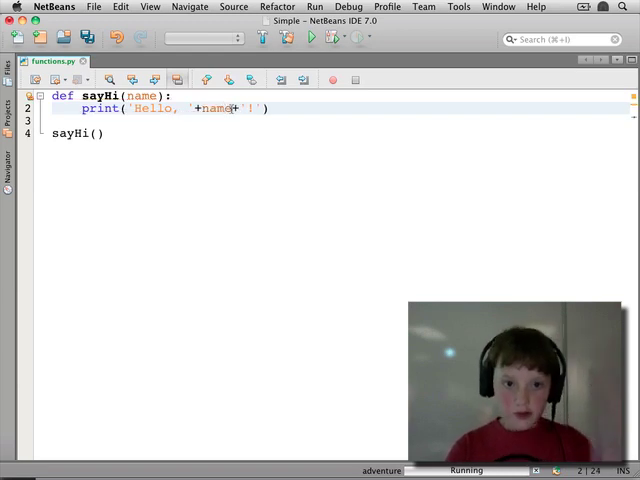
pyautogui.write('"Superman')
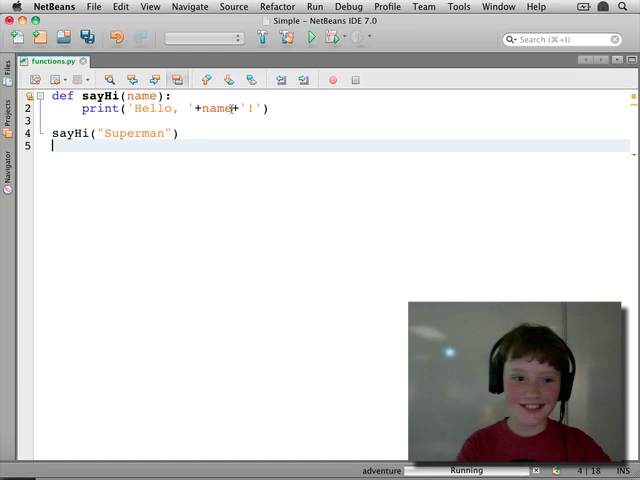
# Add three more sayHi calls passing Bob, Brian and John
pyautogui.write('sayHi(""')
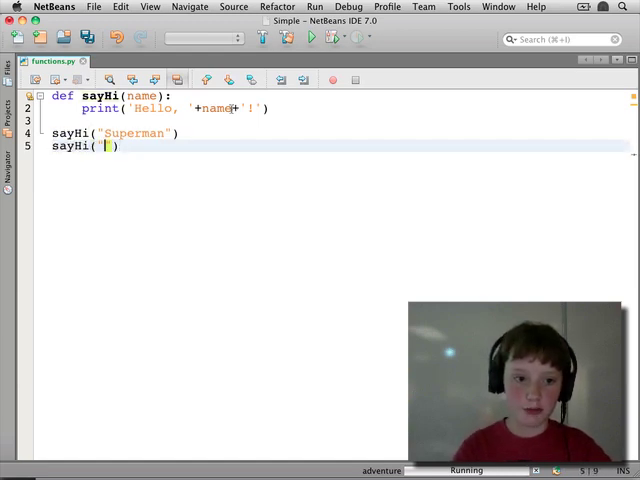
pyautogui.write('Bob')
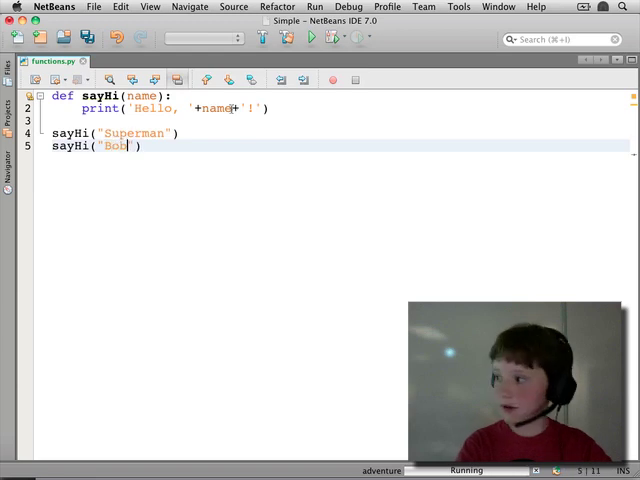
pyautogui.write('sayHi(')
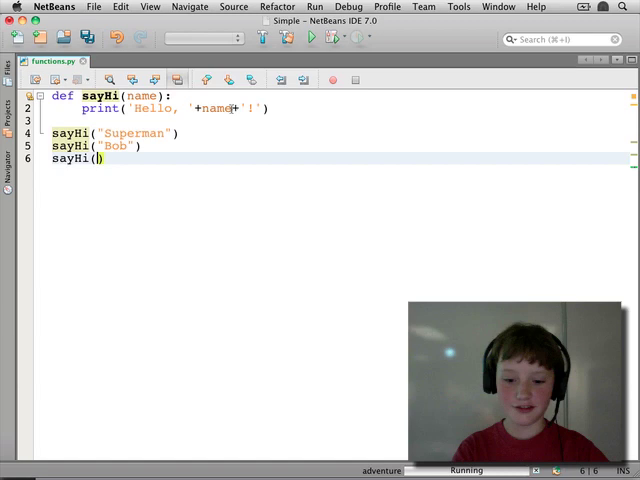
pyautogui.write("'Brian")
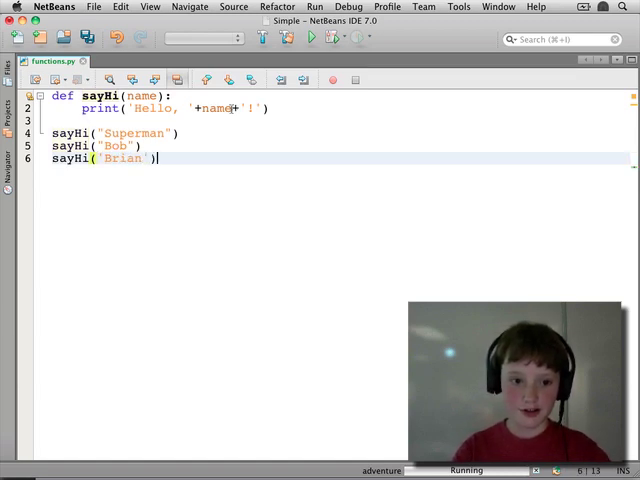
pyautogui.write('sayHi')
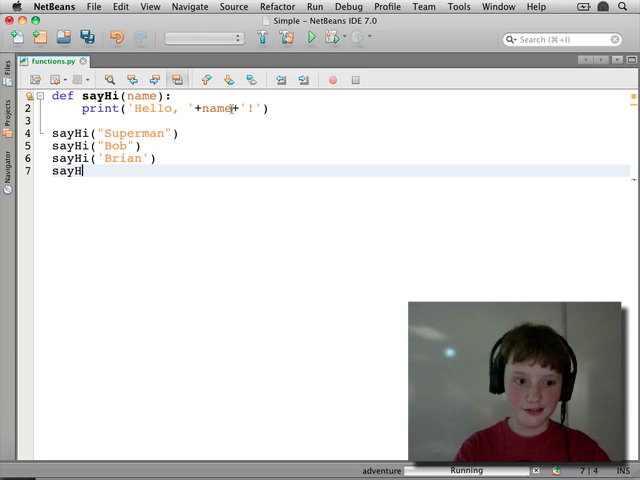
pyautogui.write('()')
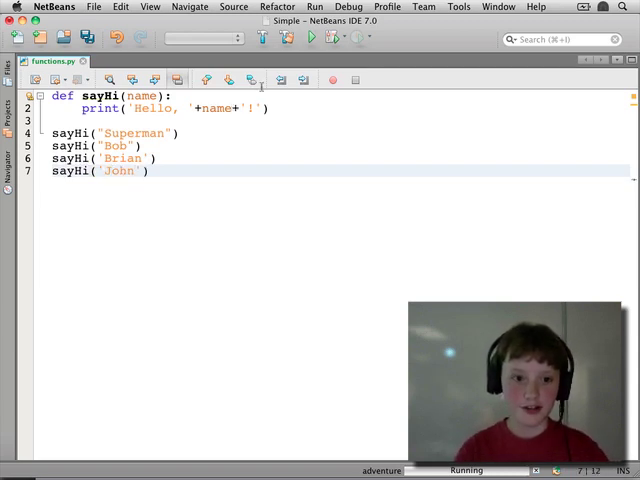
pyautogui.moveTo(310, 40)
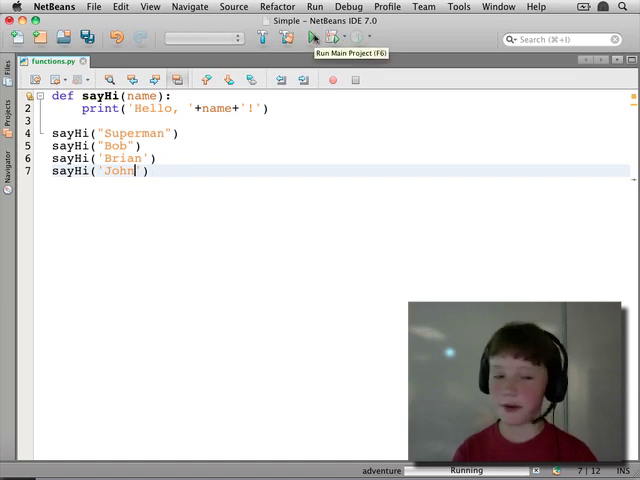
pyautogui.click(310, 38)
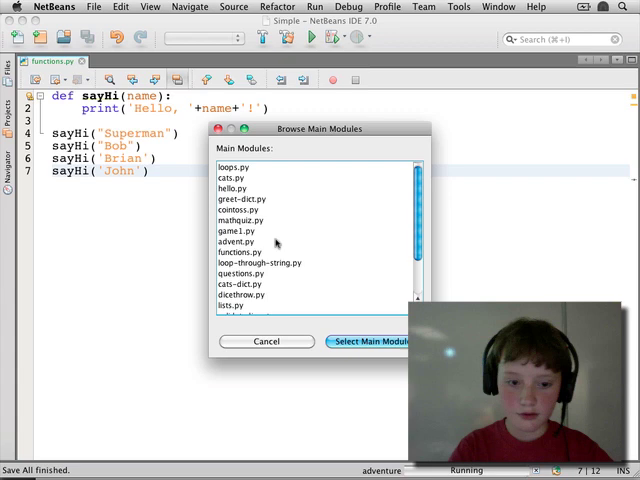
pyautogui.click(264, 340)
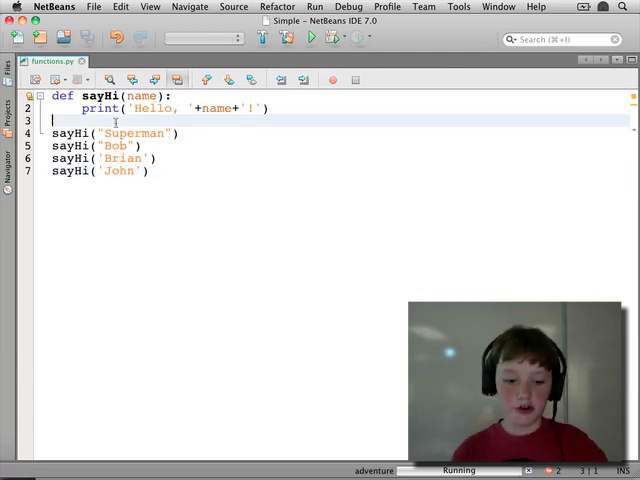
# Start a new function def makeGreeting(name): below sayHi
pyautogui.write('def')
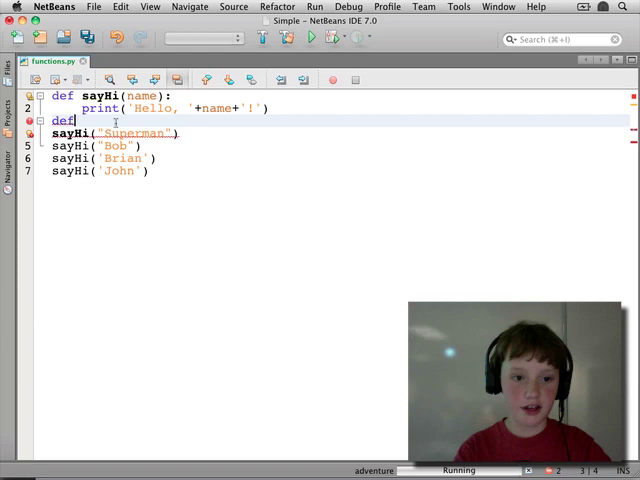
pyautogui.write('getA')
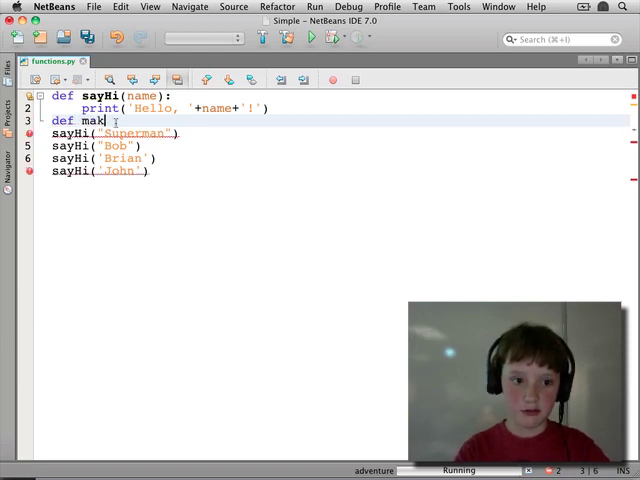
pyautogui.write('eGreeting')
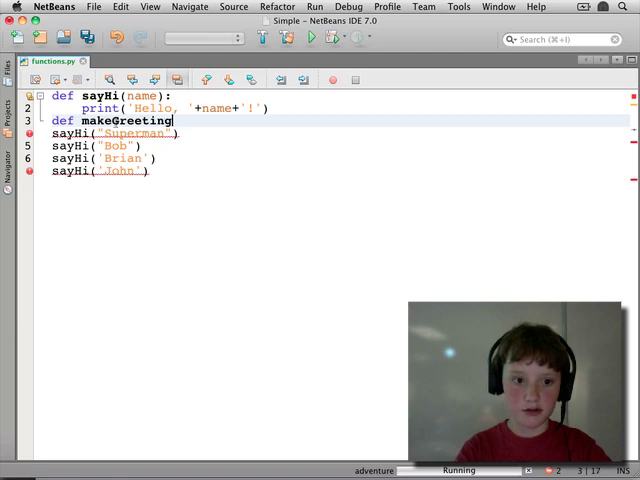
pyautogui.write('(name):')
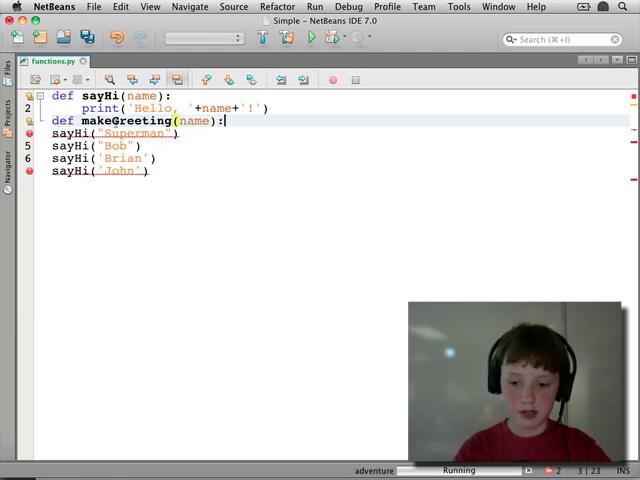
# Make makeGreeting return 'Hello, ' + name + '!' and leave a blank line after it
pyautogui.write('reutnr')
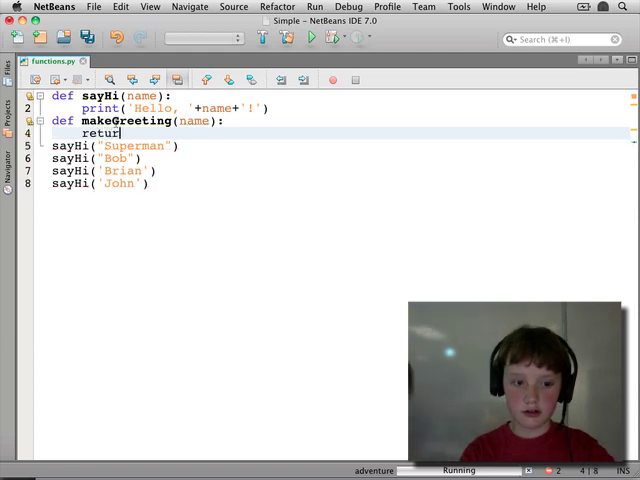
pyautogui.write("n 'Hello,")
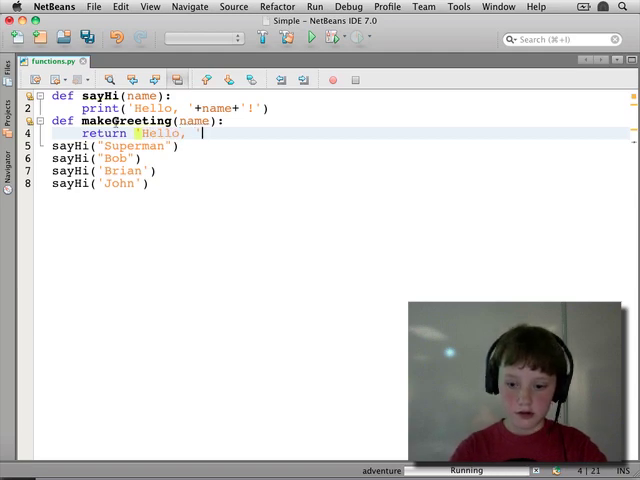
pyautogui.write("+name+'!")
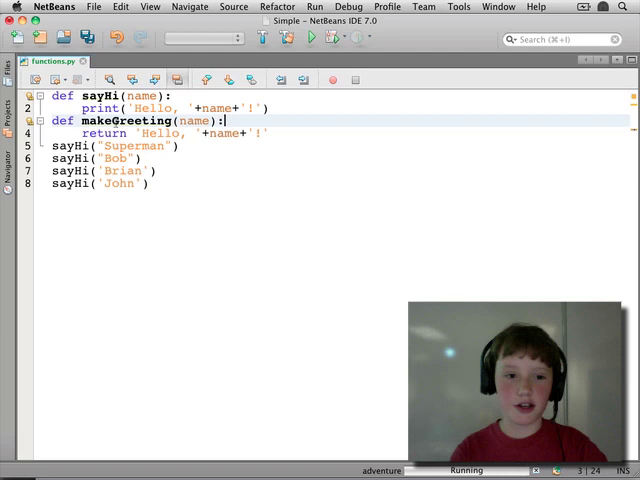
pyautogui.press('enter')
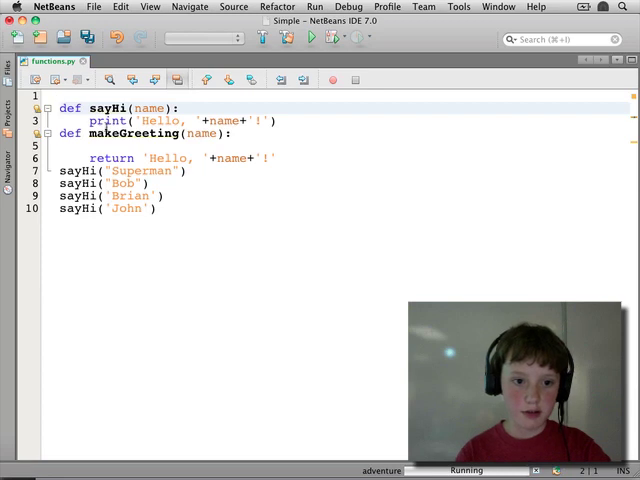
# Inside makeGreeting, return "Howdy, Superman!" when name == 'Superman'
pyautogui.write('if name = "Superman')
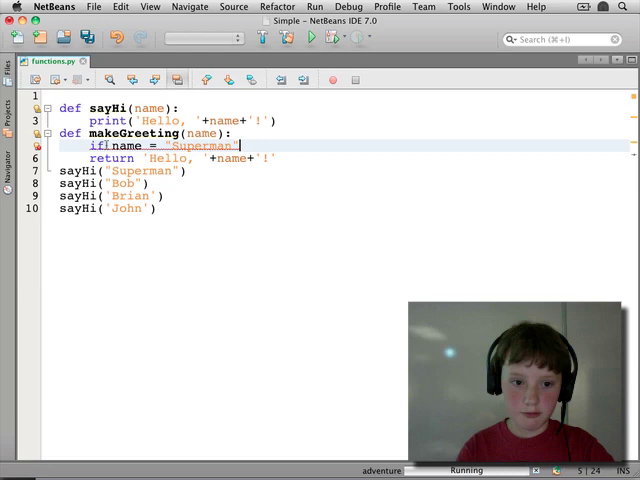
pyautogui.press('Return')
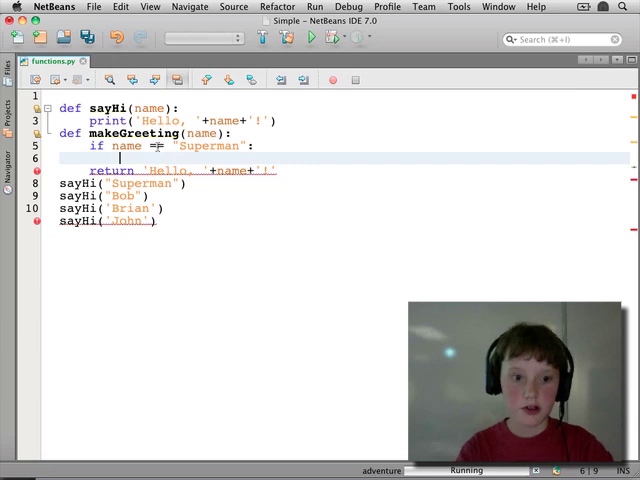
pyautogui.write('reutr')
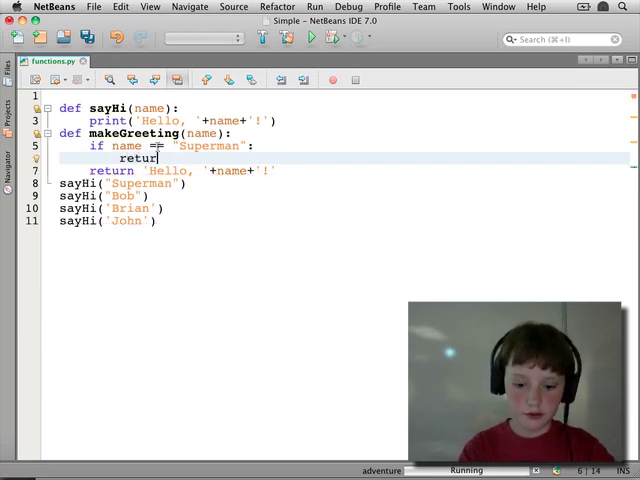
pyautogui.write('"H')
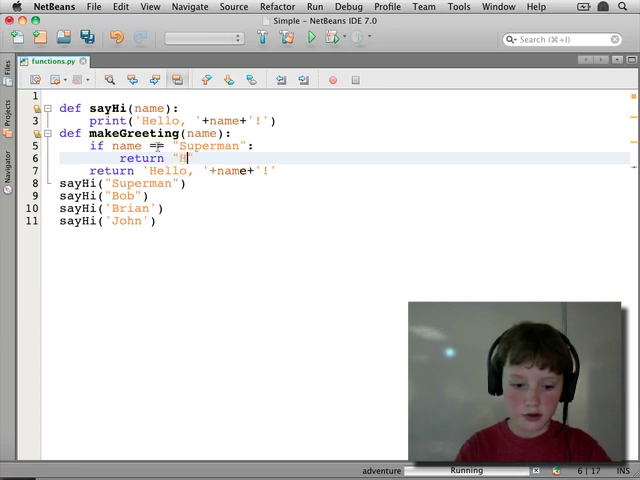
pyautogui.write('owdy, Super')
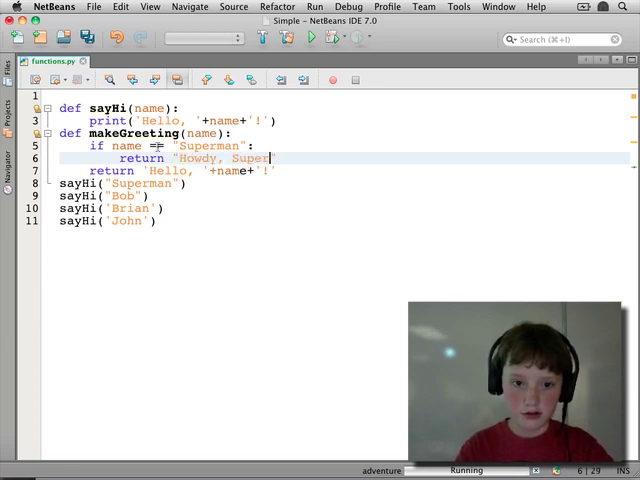
pyautogui.write('man!"')
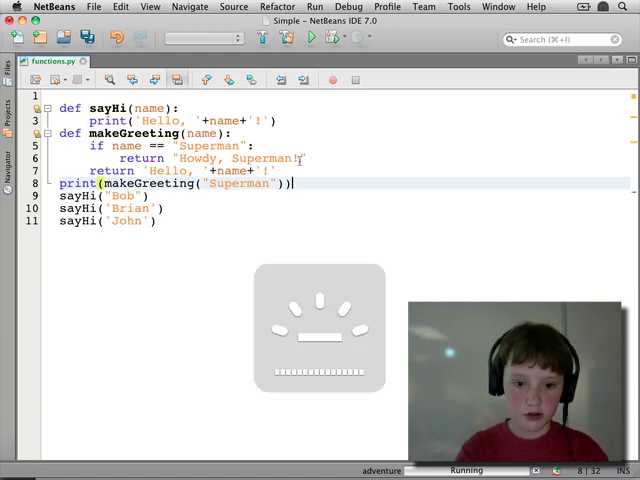
# Run the project to check the print(makeGreeting('Superman')) output
pyautogui.click(310, 36)
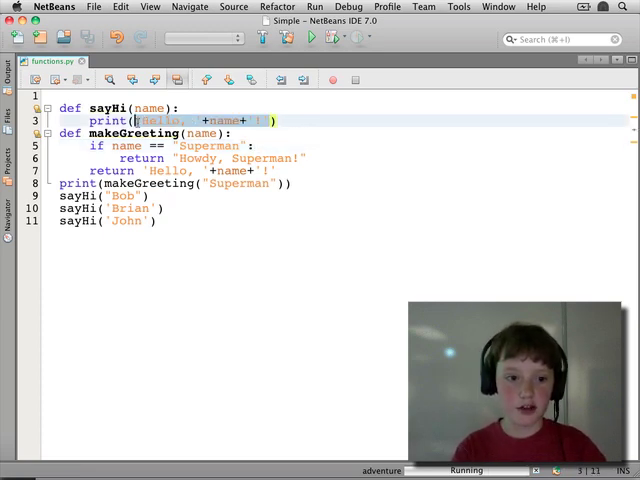
# Change sayHi's print to print(makeGreeting(name))
pyautogui.write('makeGreeting)')
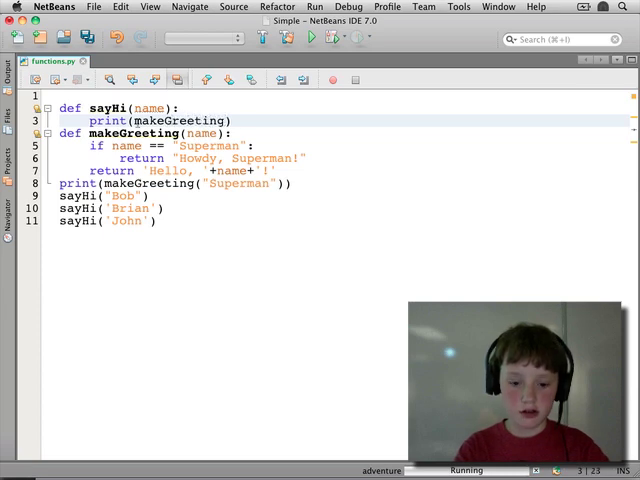
pyautogui.write('(name')
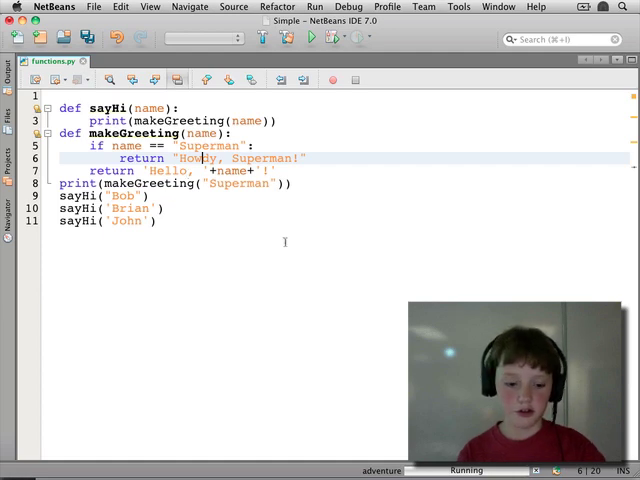
# Run the project, then select the sayHi calls for Bob, Brian and John
pyautogui.click(310, 38)
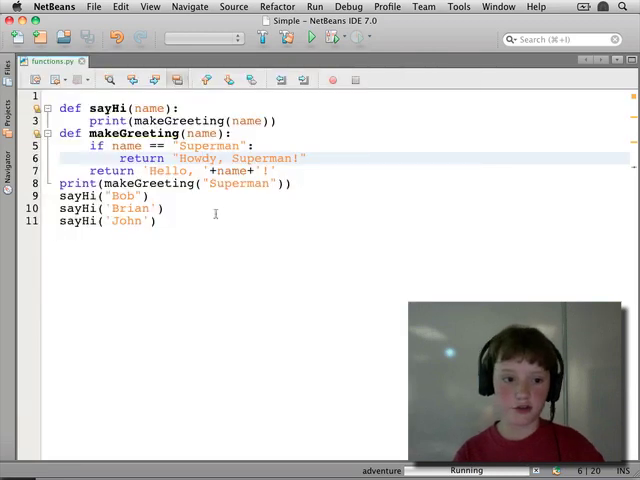
pyautogui.moveTo(60, 196); pyautogui.dragTo(156, 220)
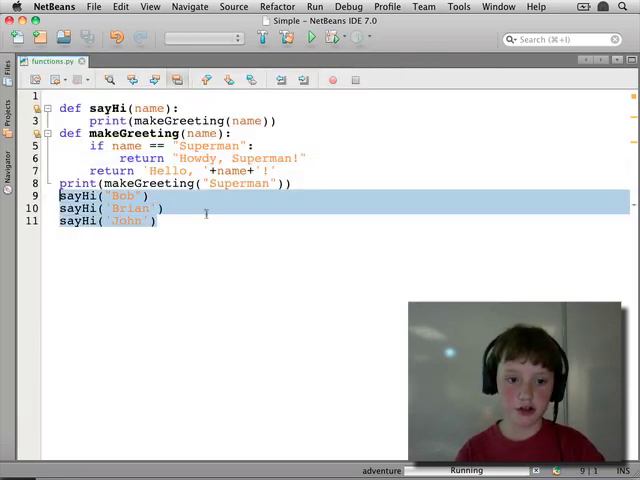